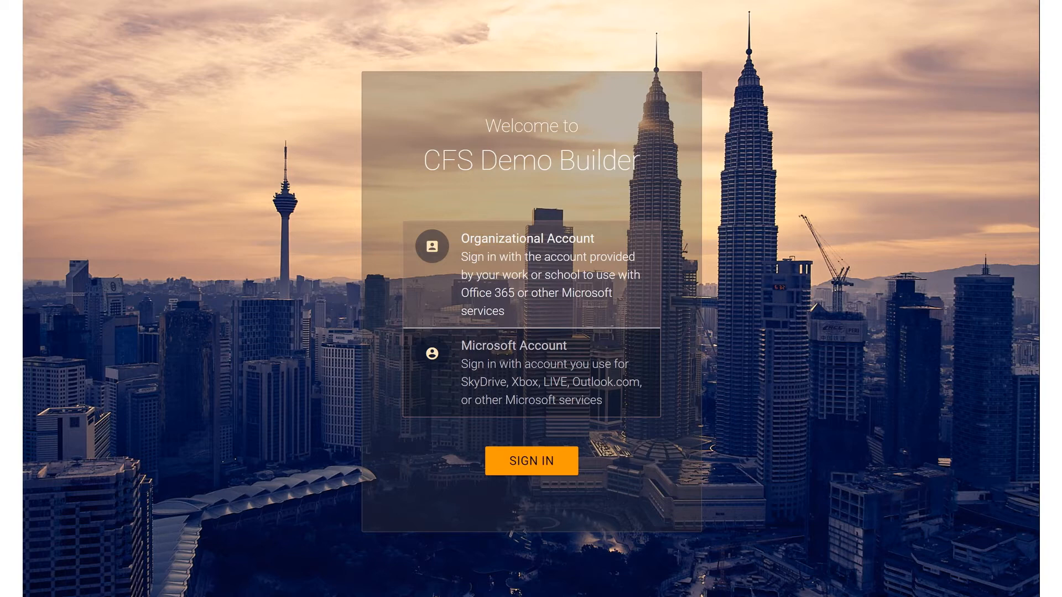
mouse_move(600, 240)
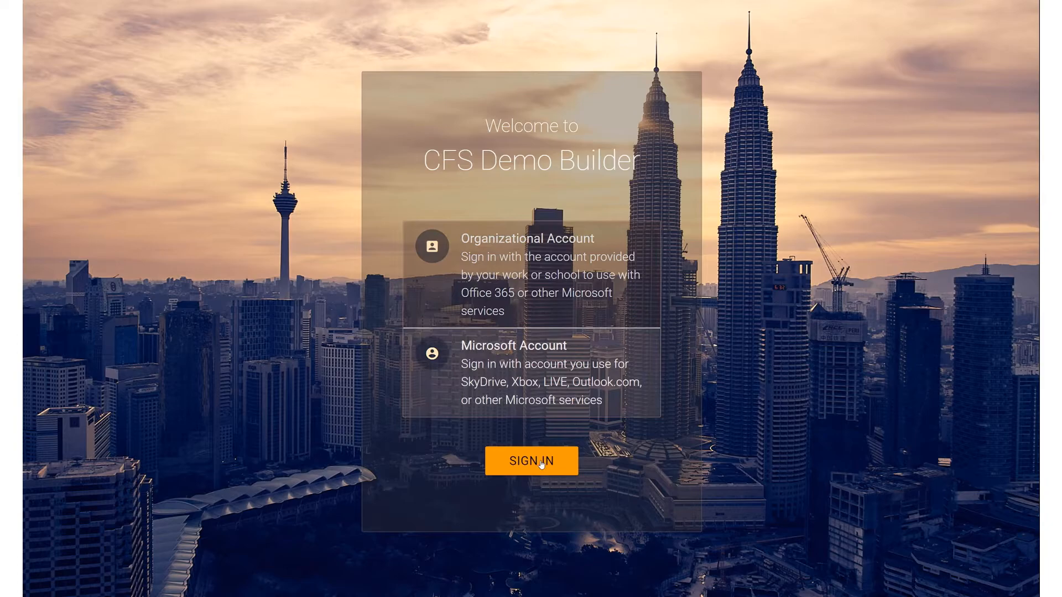
Start sign-in and choose the suggested organisation work account to continue to the password step
click(531, 462)
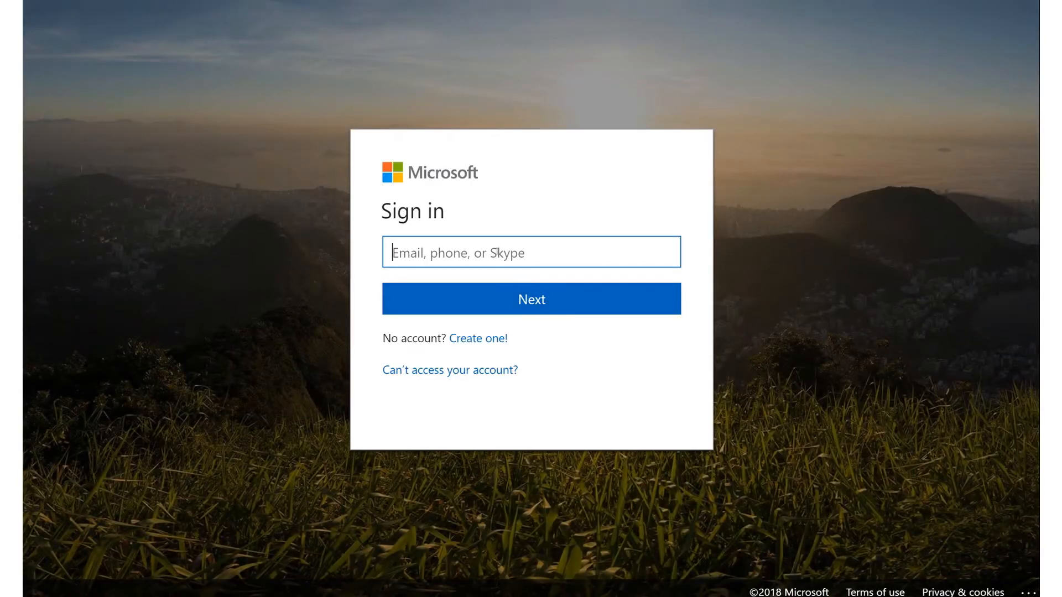
text(bvol)
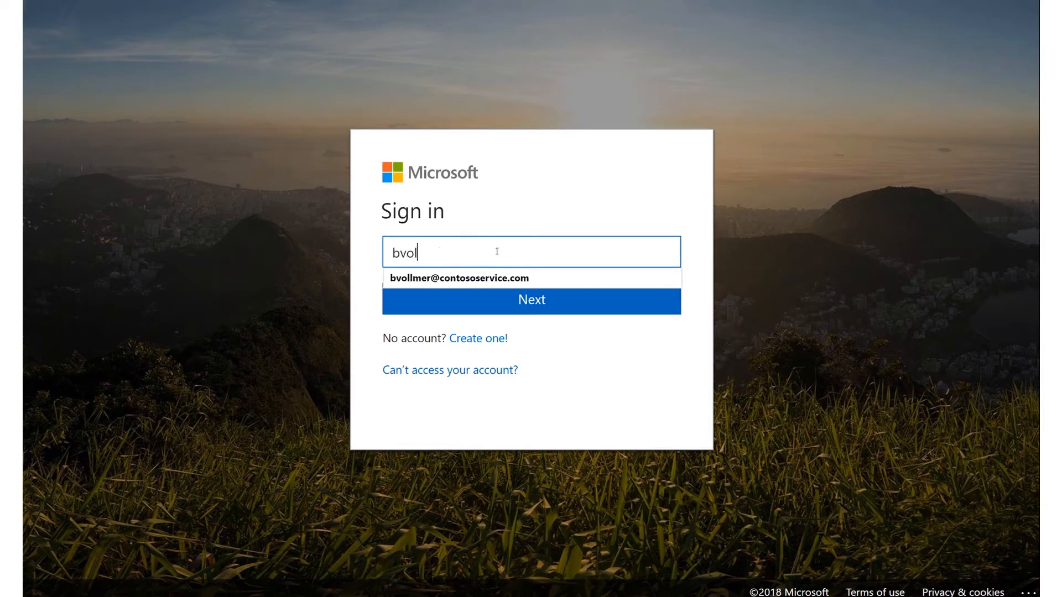
click(459, 278)
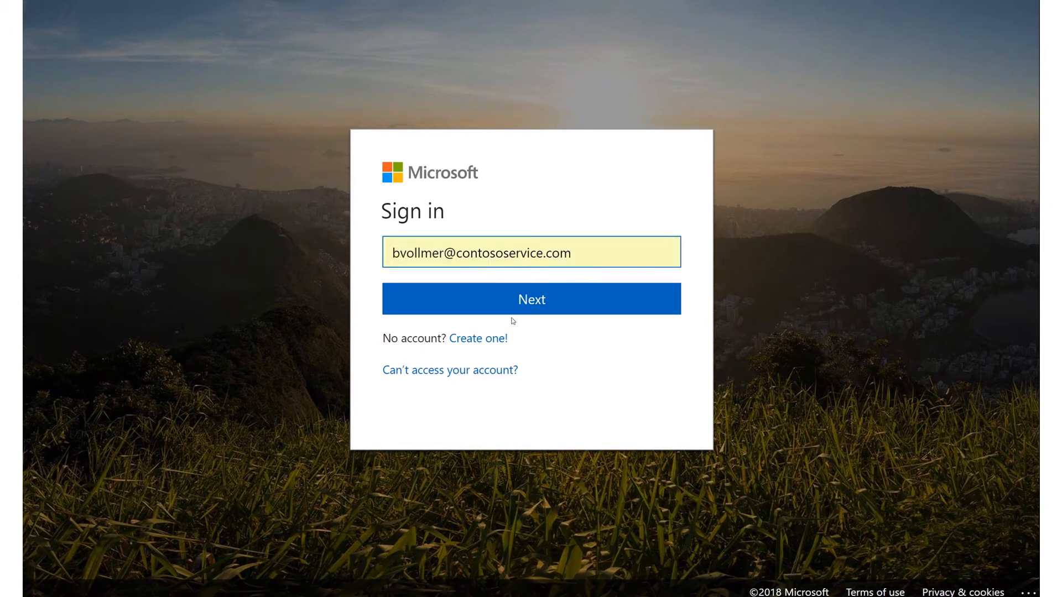
click(531, 299)
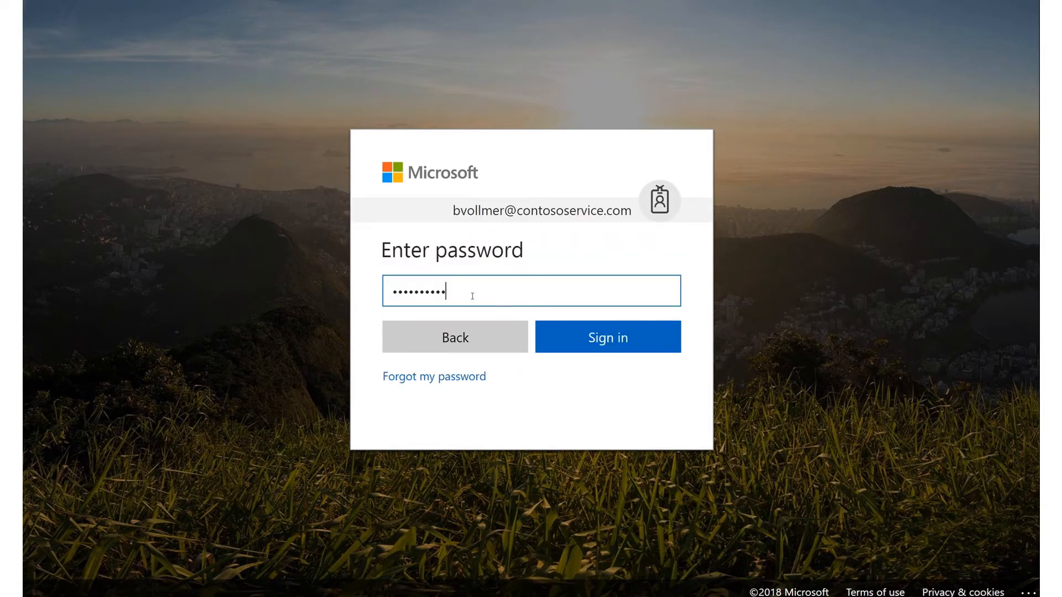
Submit the password and choose Yes to stay signed in
key(Backspace)
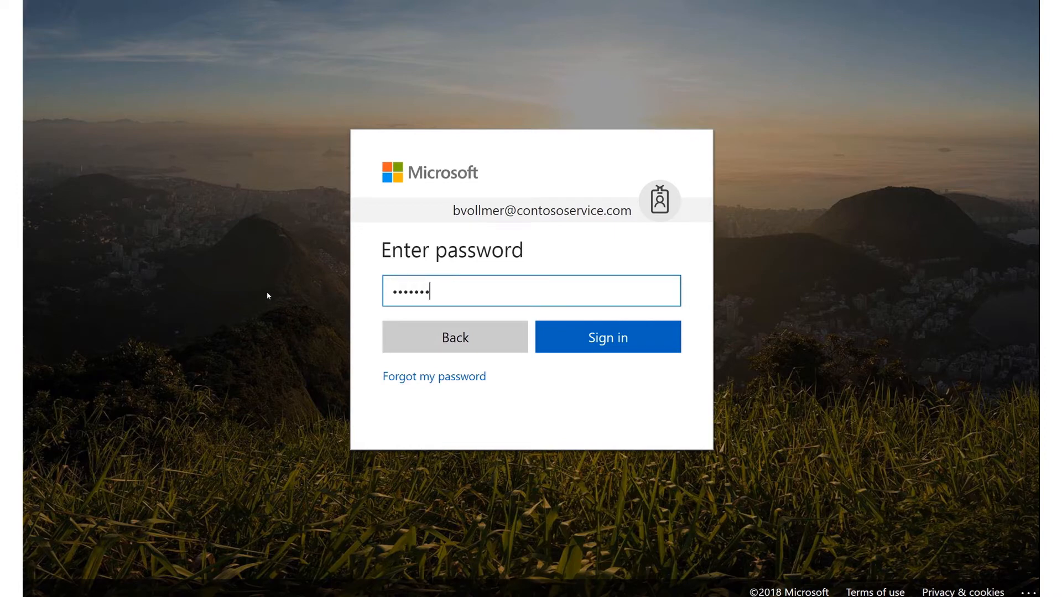
click(608, 337)
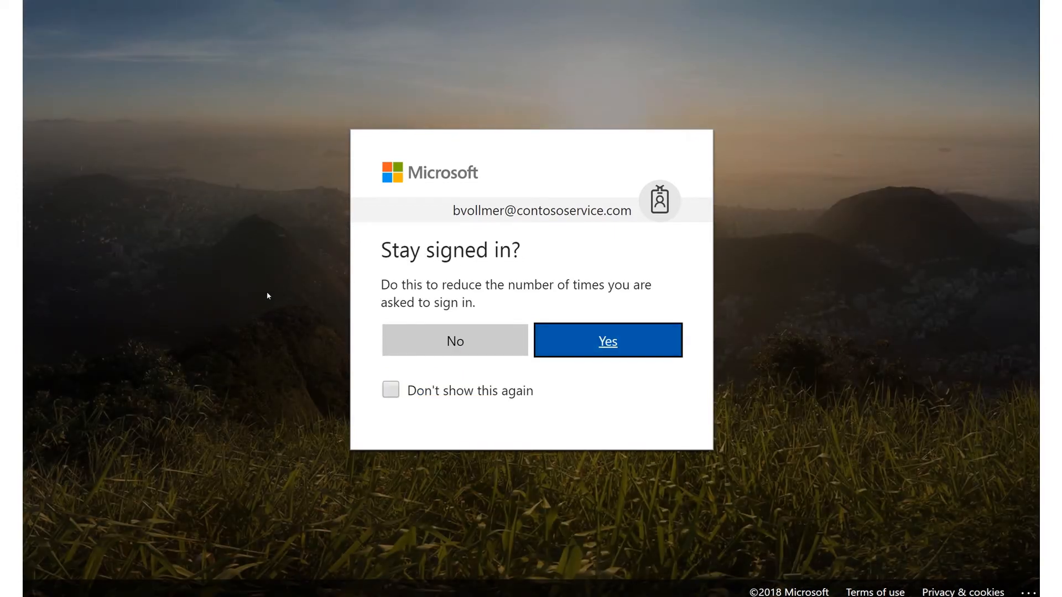
click(607, 341)
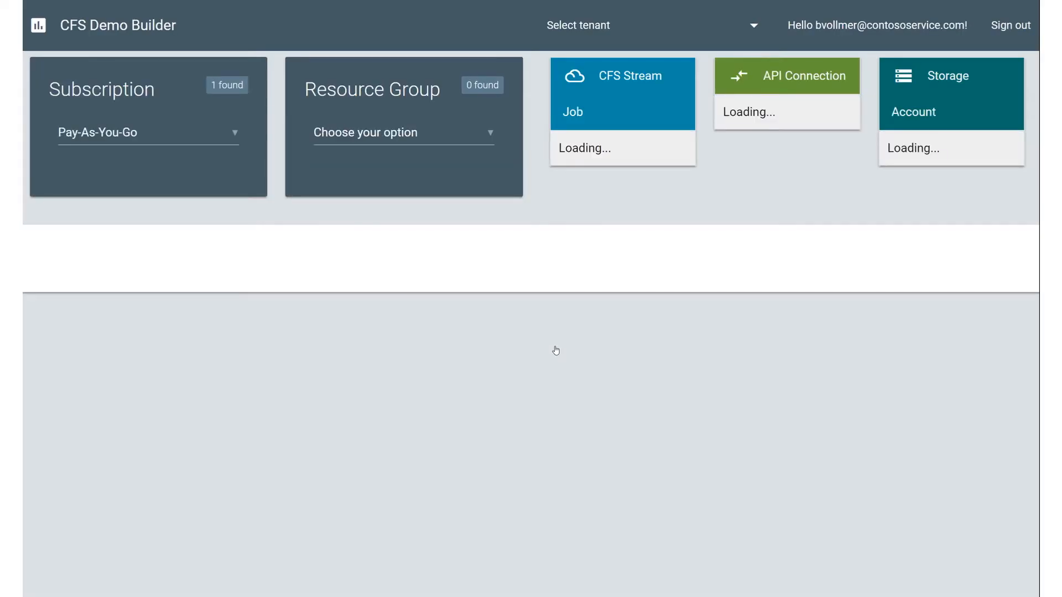
mouse_move(475, 330)
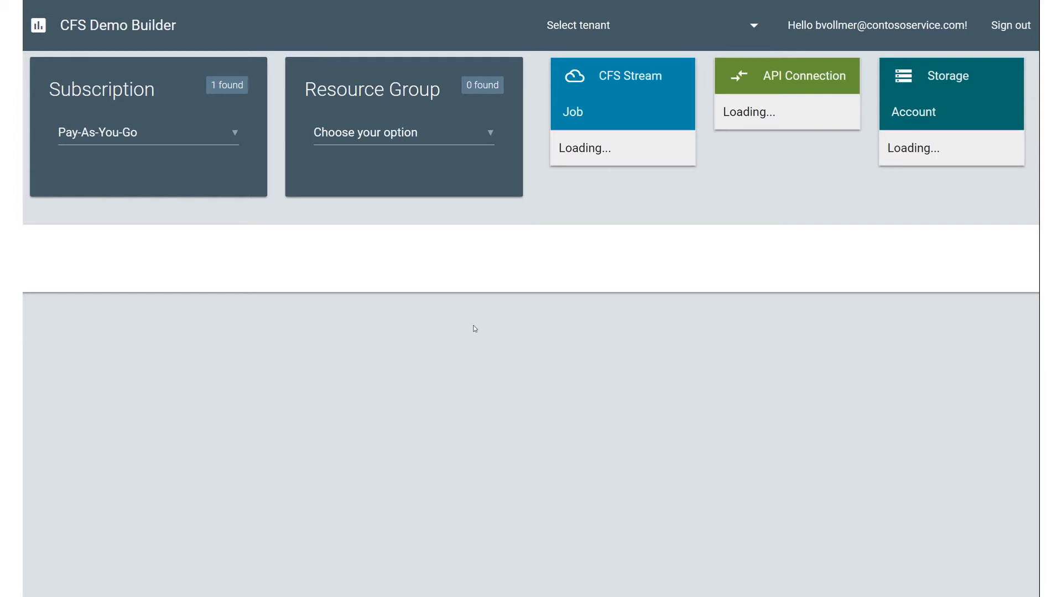
Select the Pay-As-You-Go subscription and accept the Azure management permissions prompt
click(148, 131)
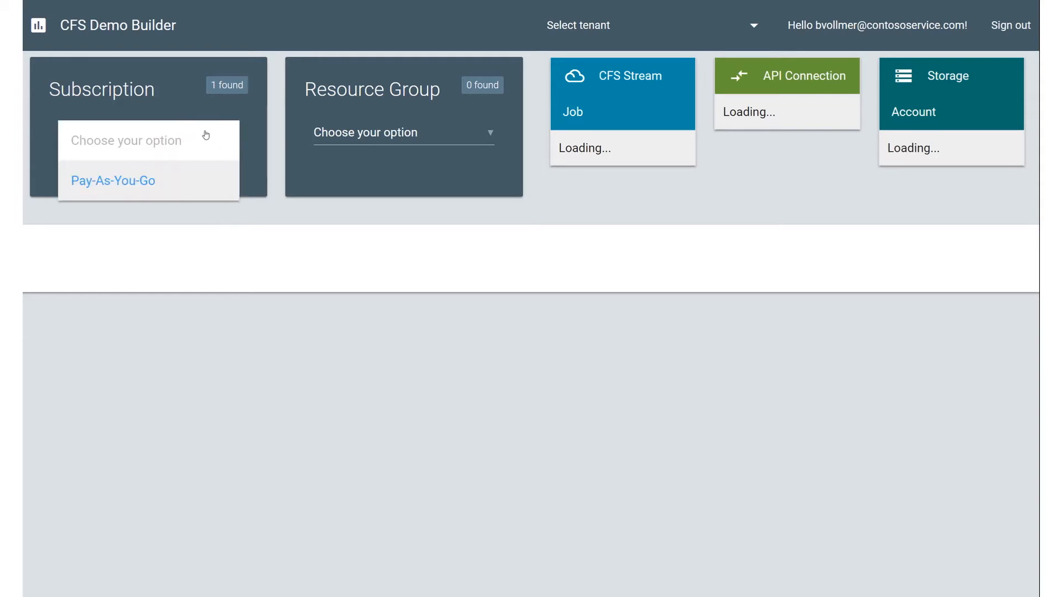
click(113, 180)
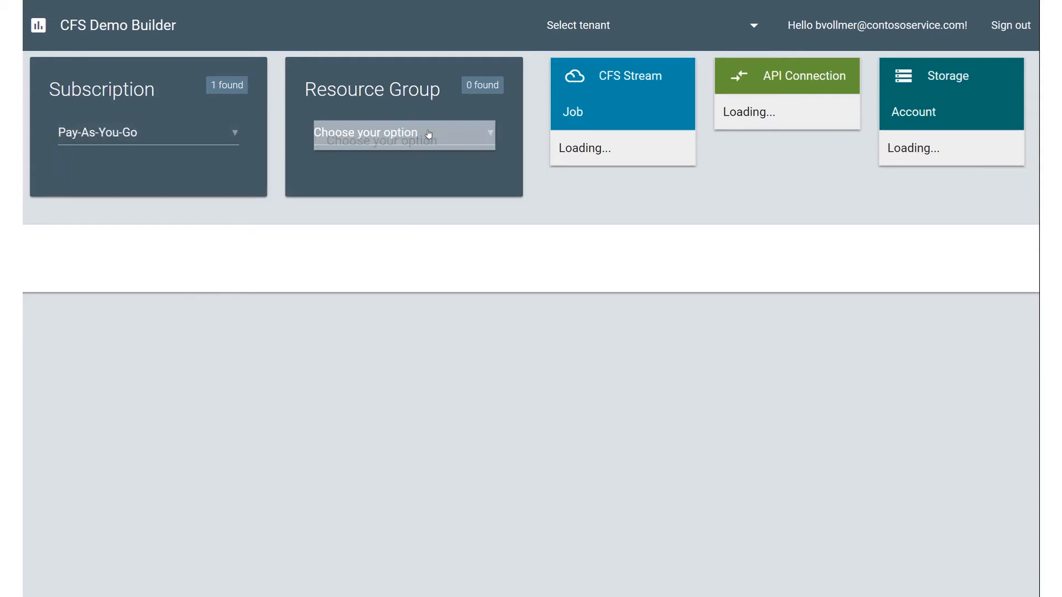
click(751, 26)
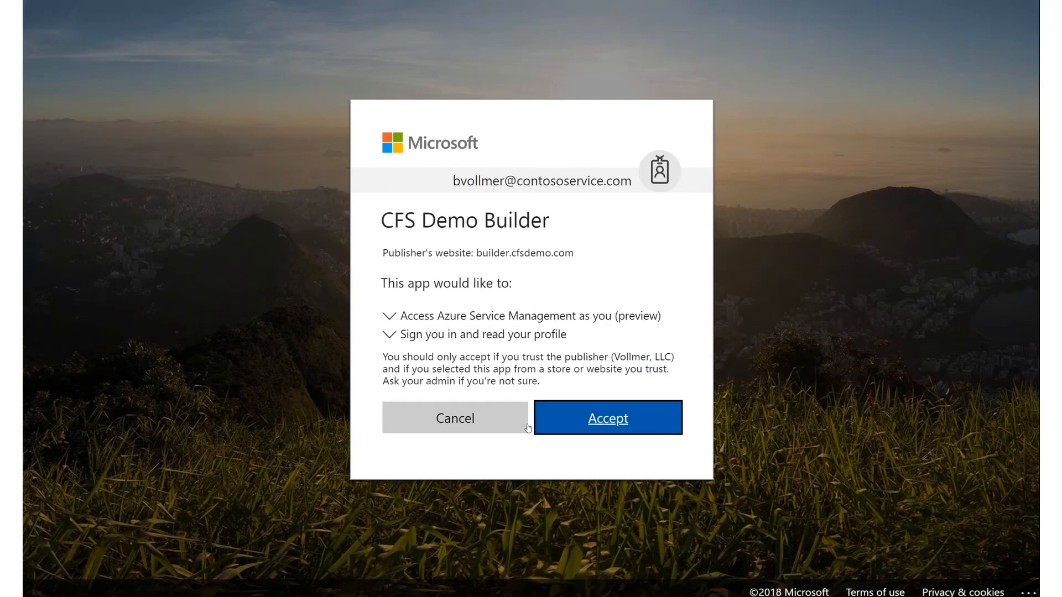
click(607, 419)
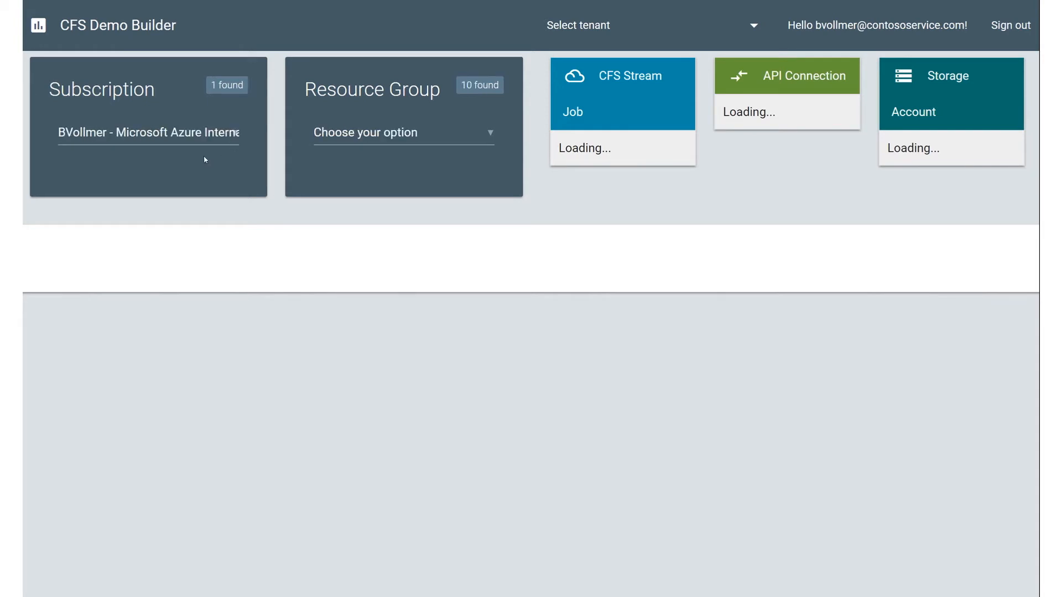
click(403, 132)
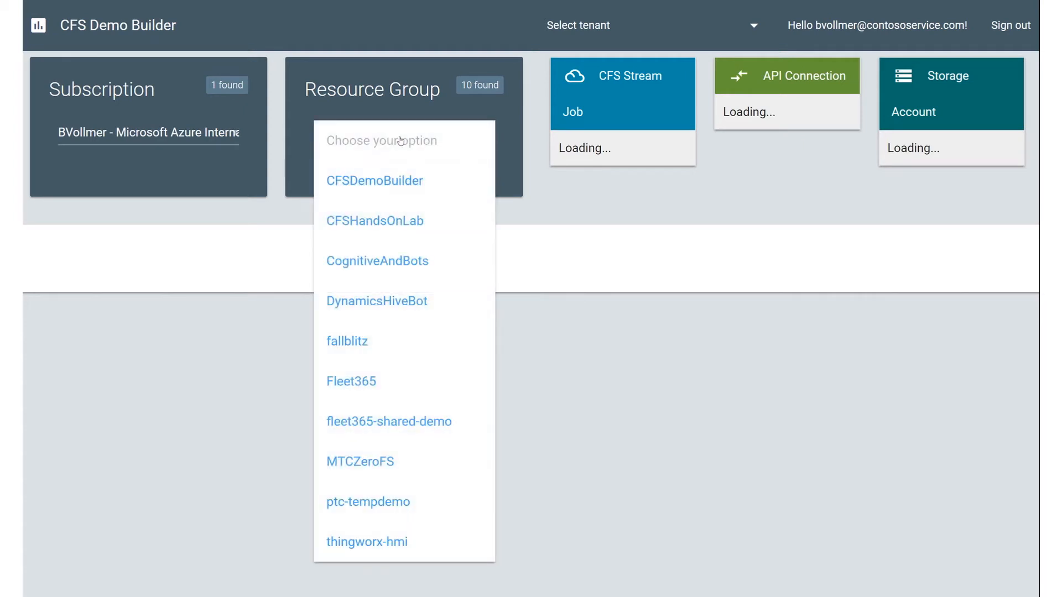
mouse_move(407, 465)
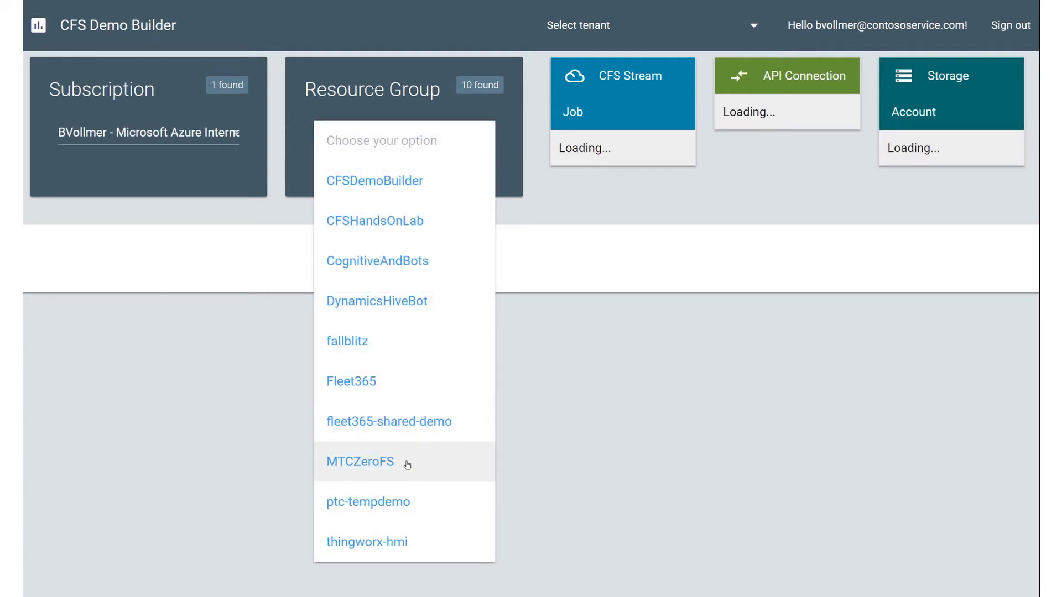
mouse_move(395, 363)
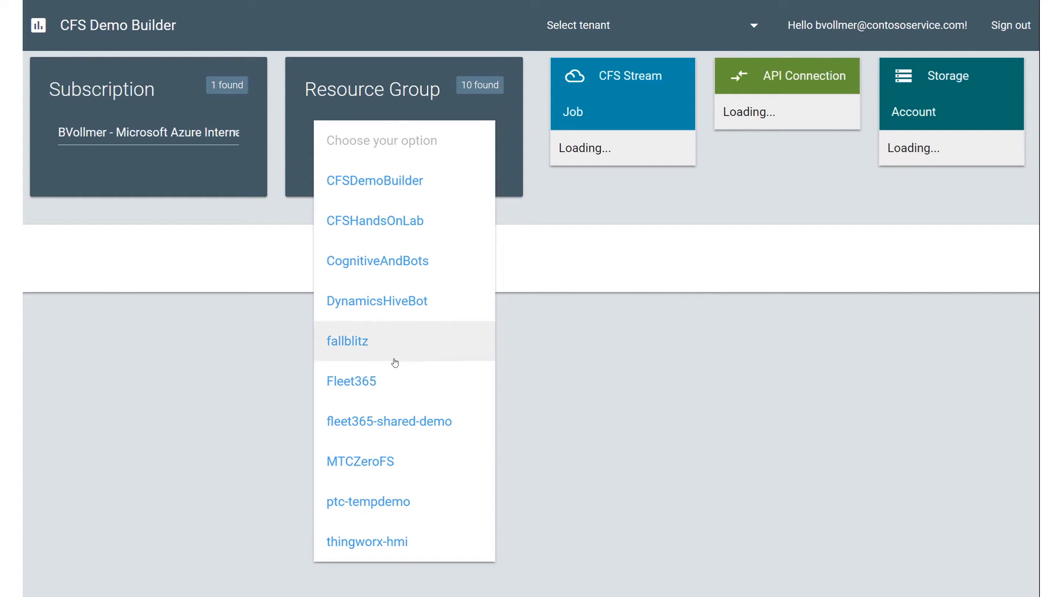
click(346, 341)
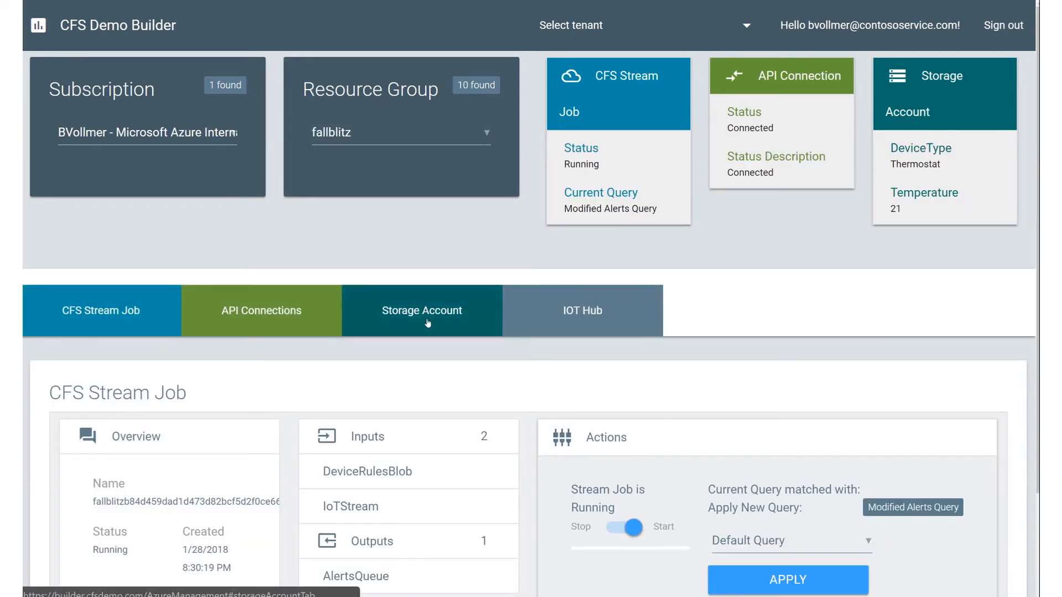
click(422, 310)
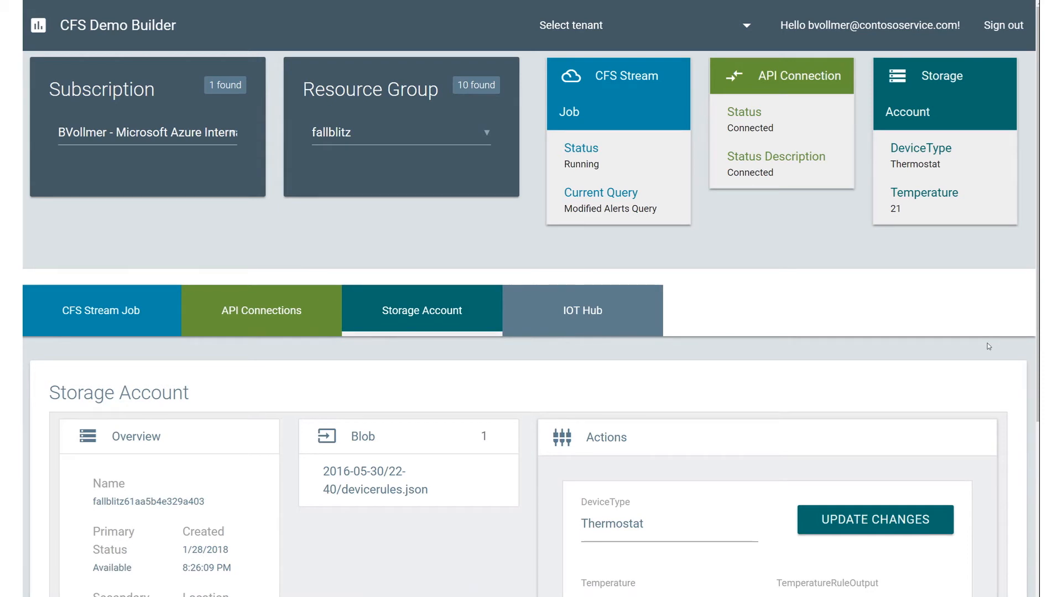
scroll(down, 3)
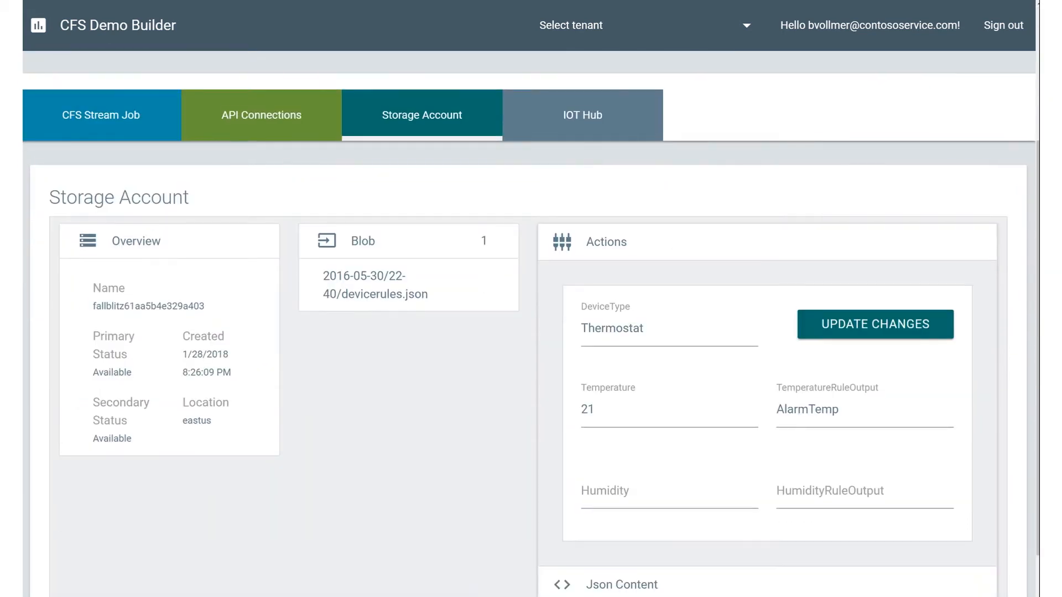
click(668, 409)
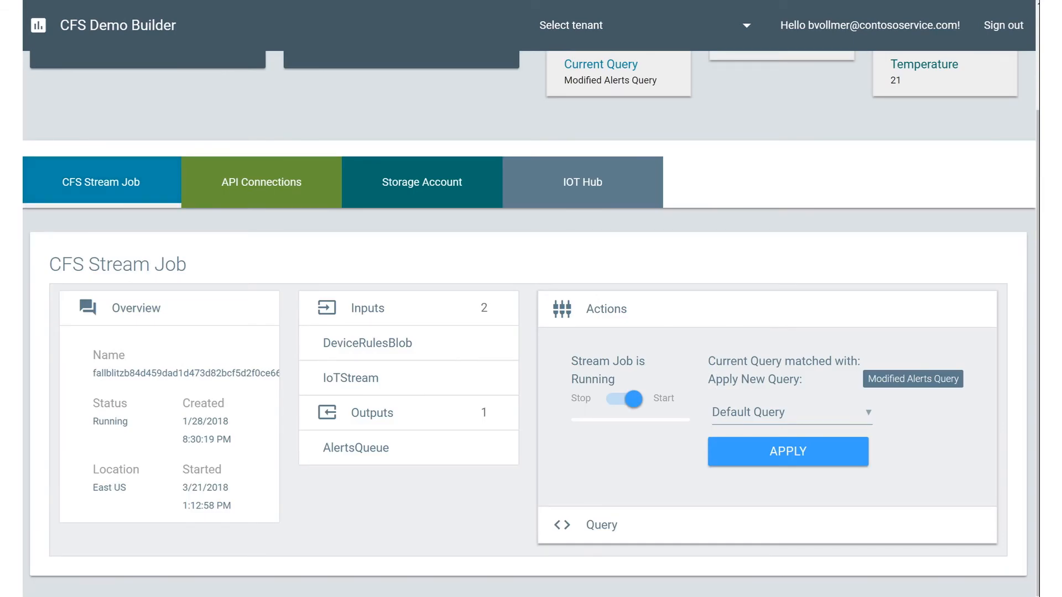
Choose Modified Alerts Query from Apply New Query and apply it to the stream job
click(790, 412)
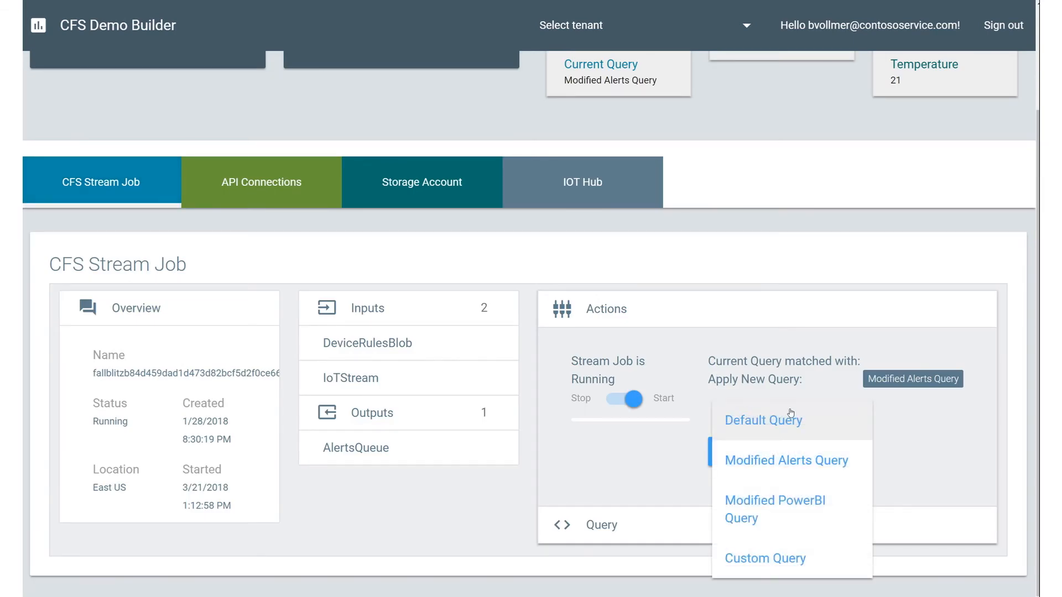
click(785, 461)
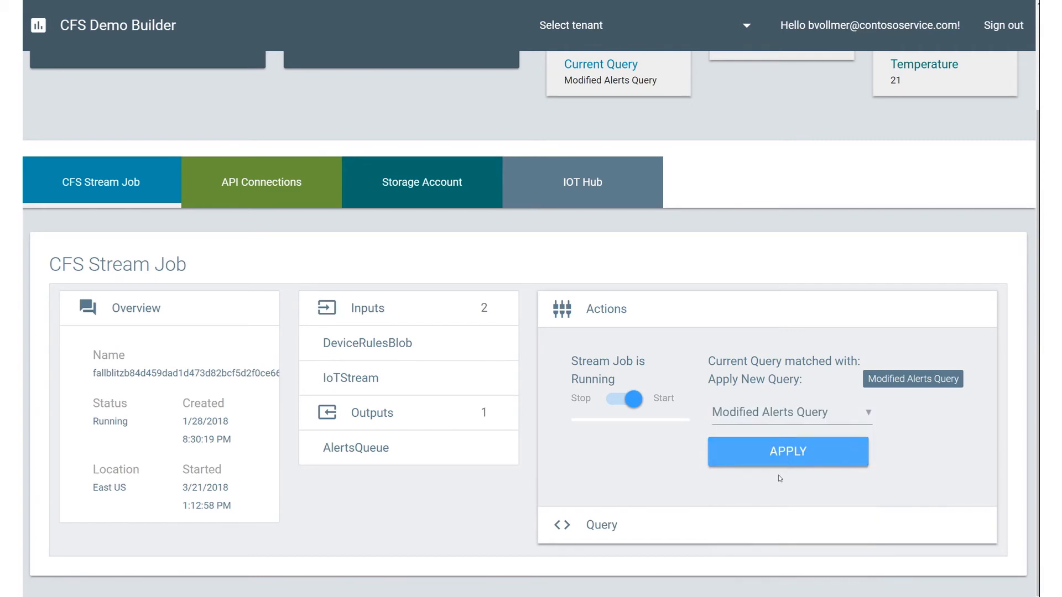
click(788, 452)
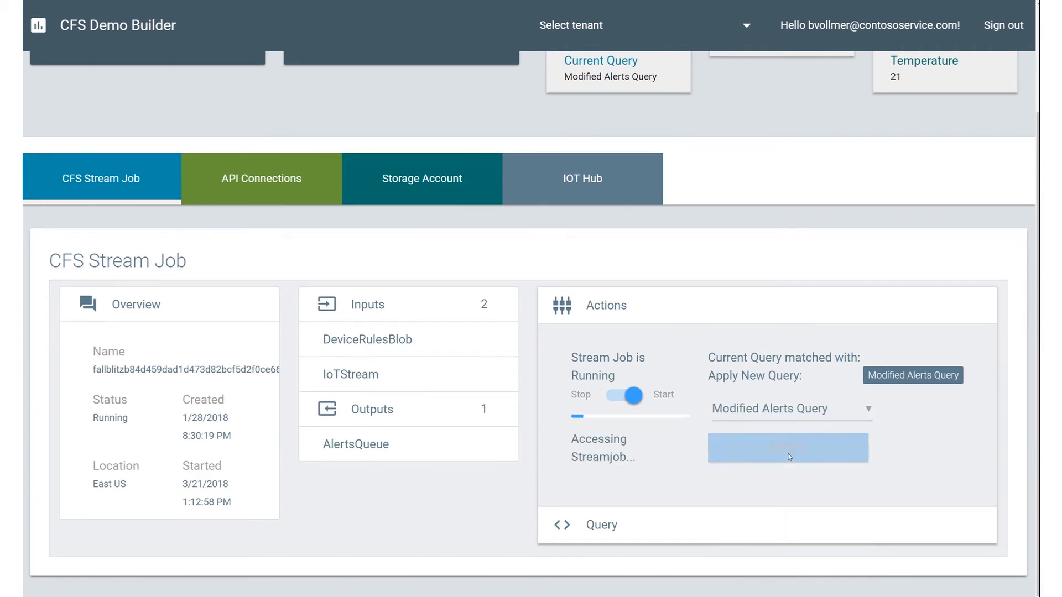
click(788, 448)
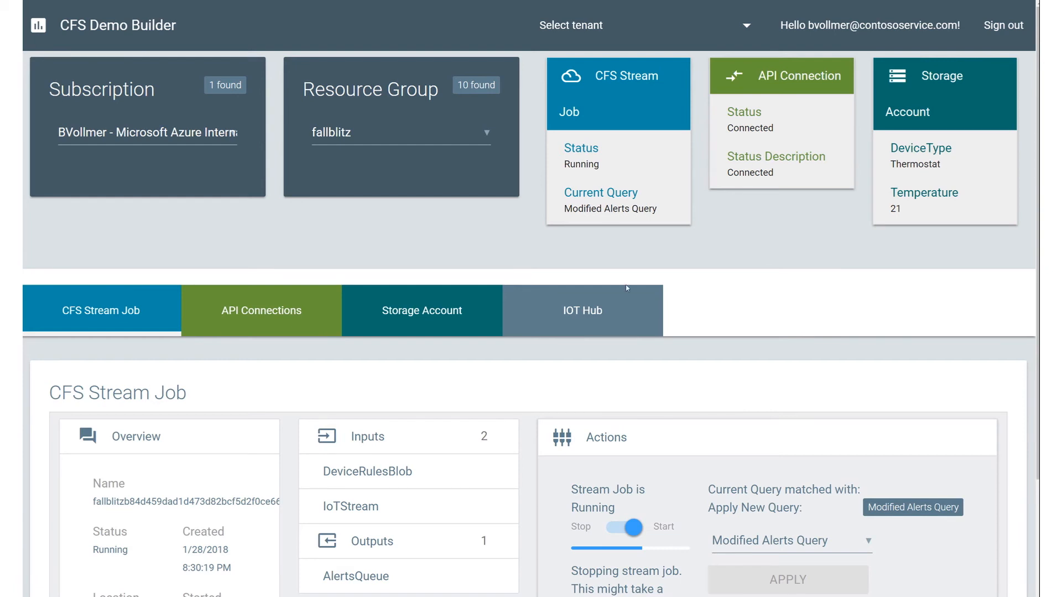
Show the IoT Hub details and scroll to its Devices list of five devices
click(581, 310)
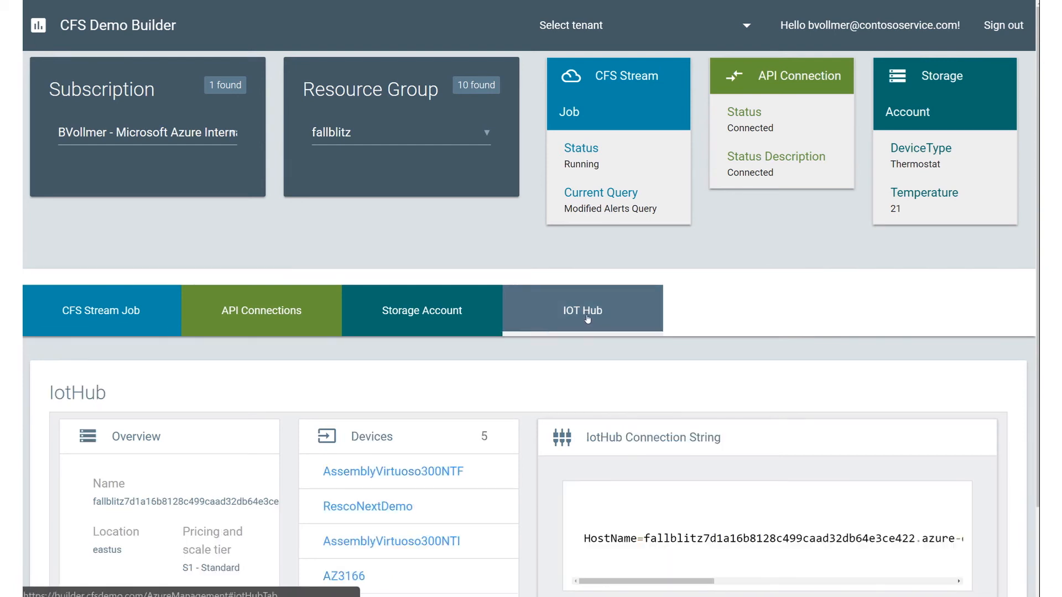
scroll(down, 3)
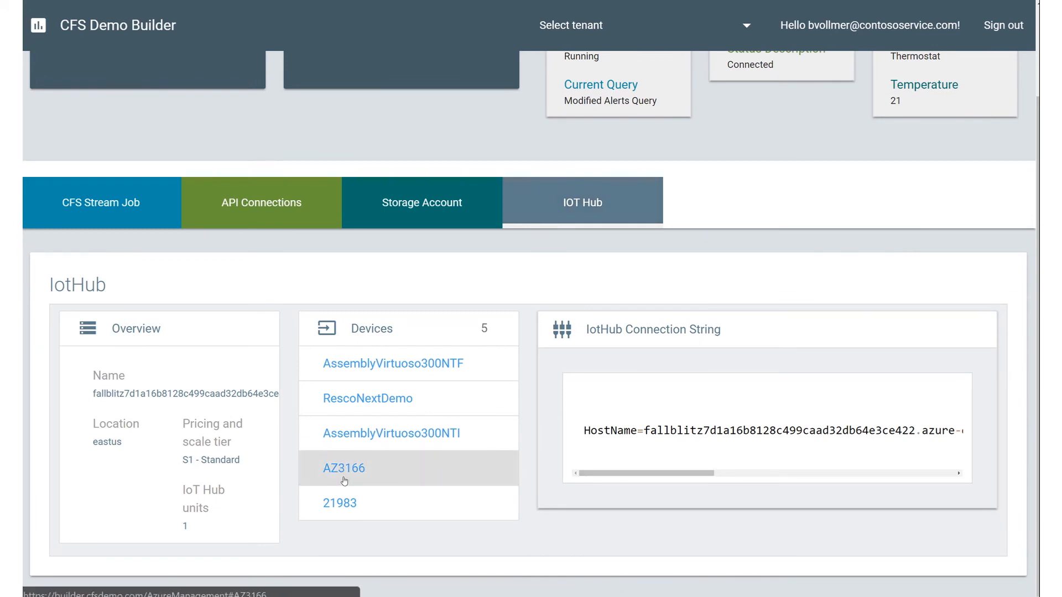
mouse_move(485, 479)
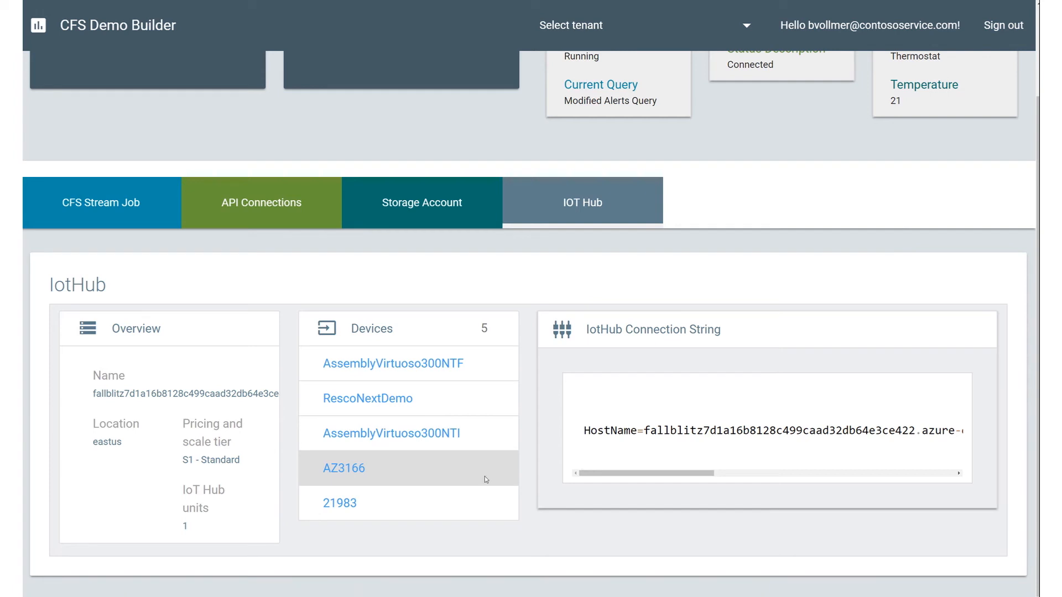
mouse_move(674, 481)
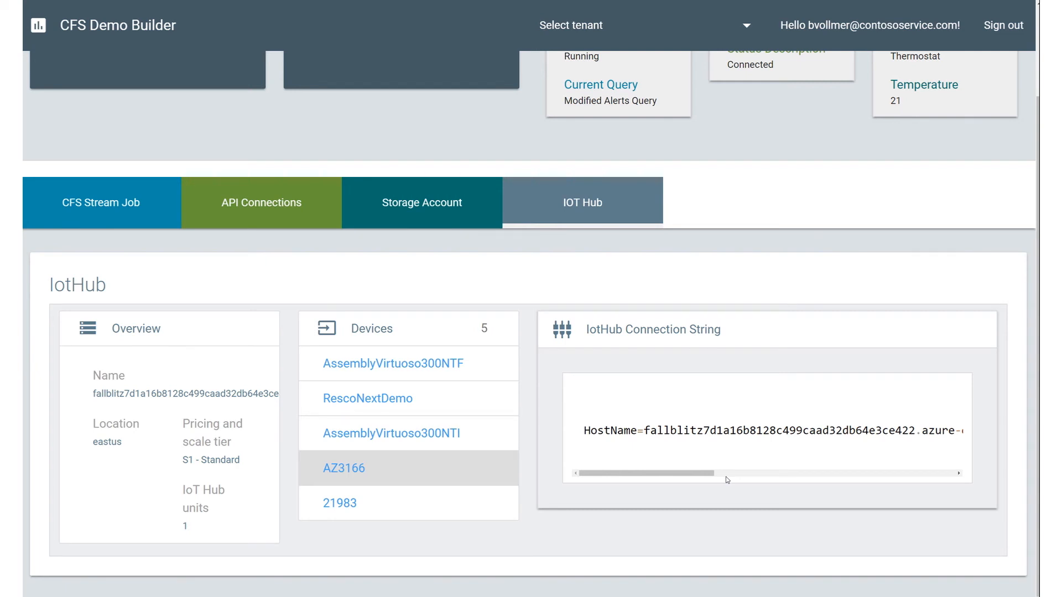
Open the Device Details dialog for AZ3166 from the Devices list
click(343, 468)
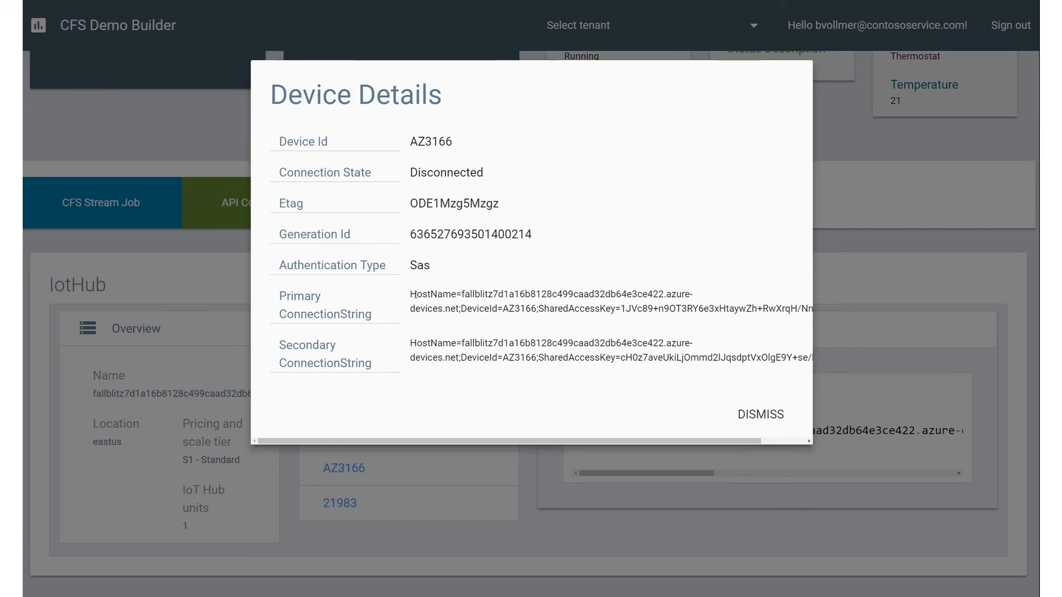
mouse_move(760, 414)
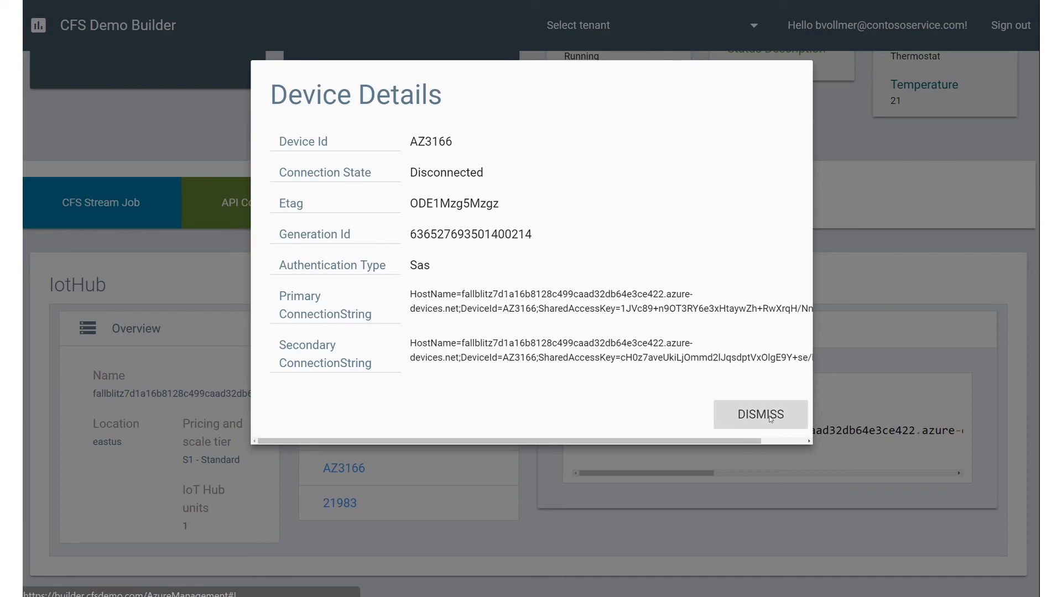
Dismiss the AZ3166 Device Details dialog
click(759, 414)
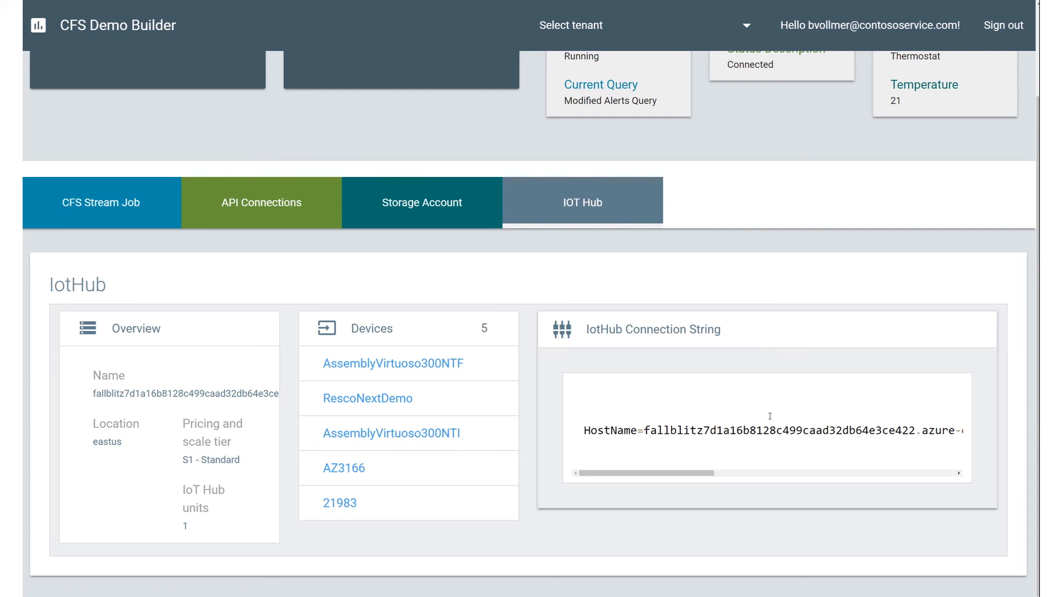
mouse_move(1000, 95)
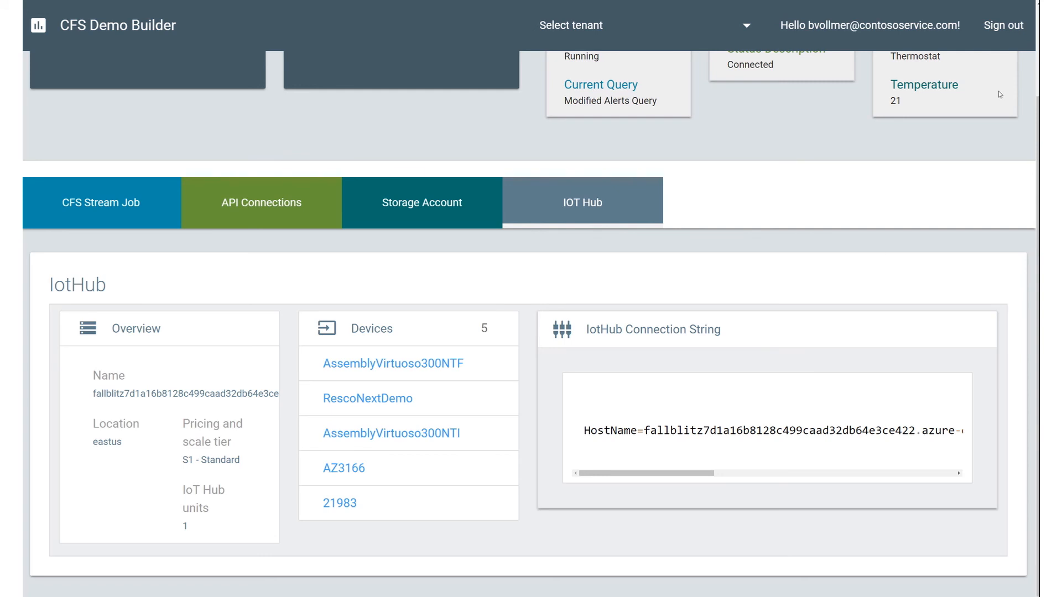